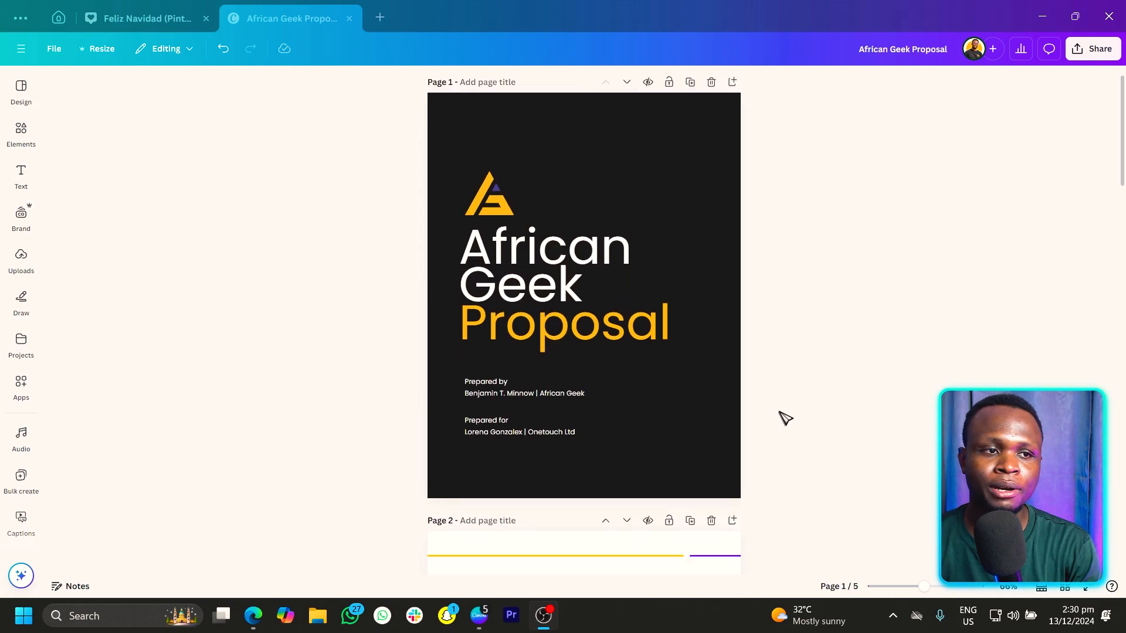
# Scroll down the African Geek Proposal to page 4, Project Details.
pyautogui.scroll(-3)
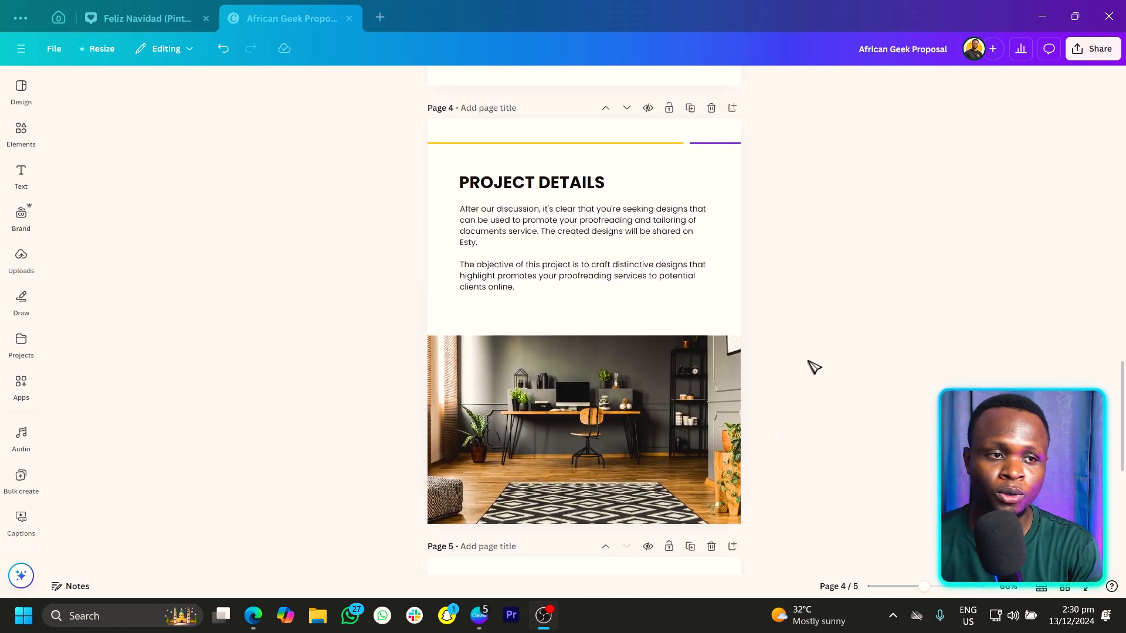
pyautogui.moveTo(471, 315)
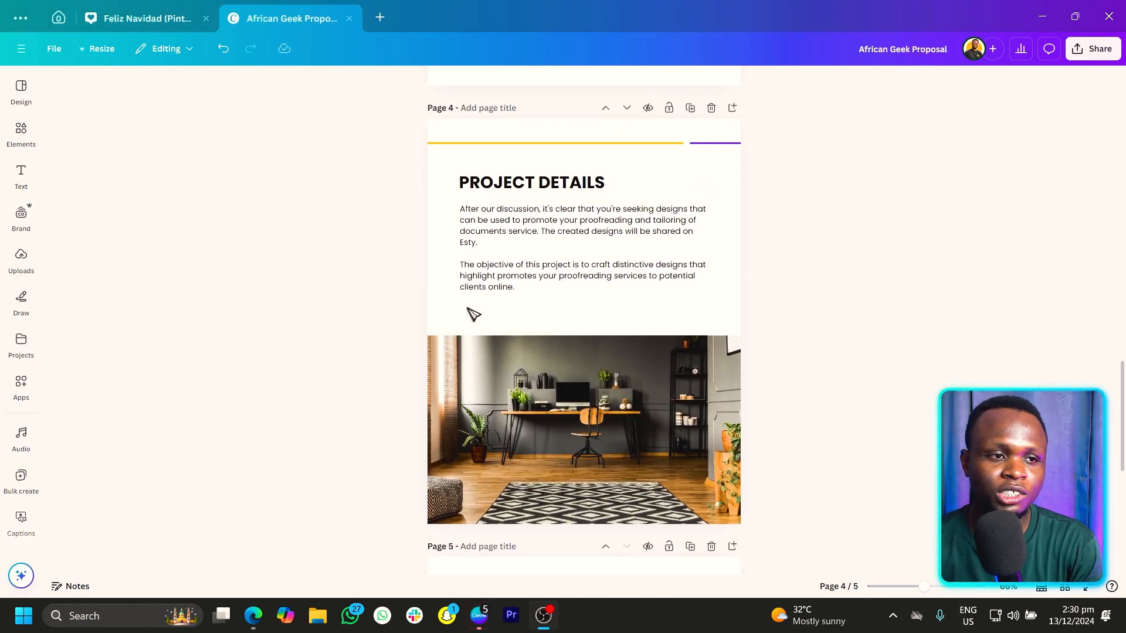
pyautogui.moveTo(578, 315)
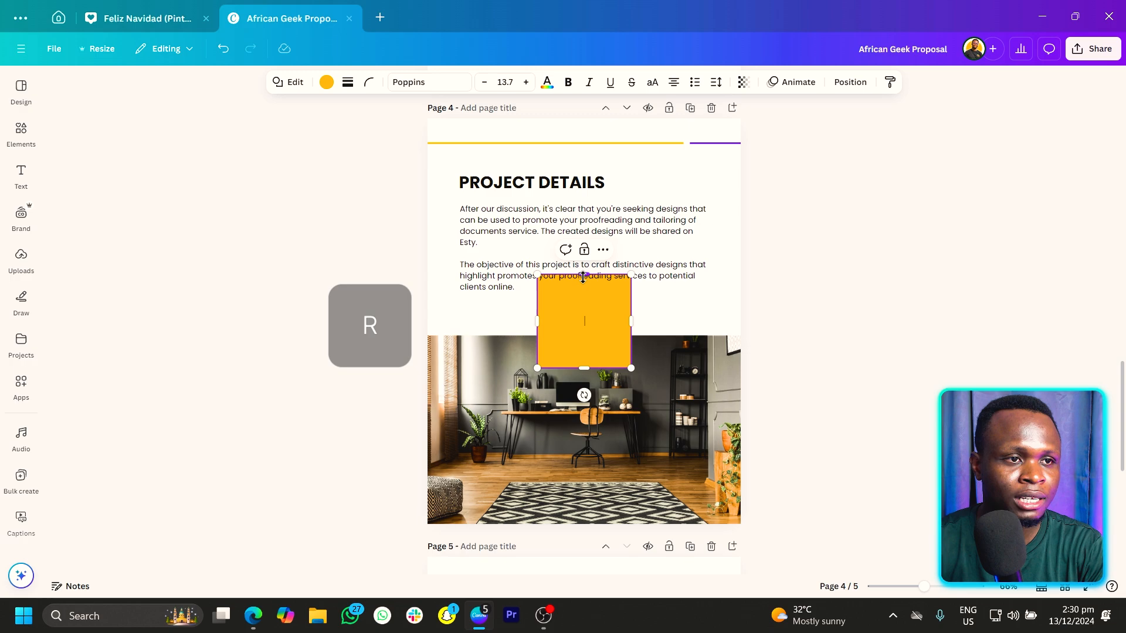
# Shape a yellow bar under the second paragraph and label it 'click me'.
pyautogui.moveTo(584, 368); pyautogui.dragTo(552, 330)
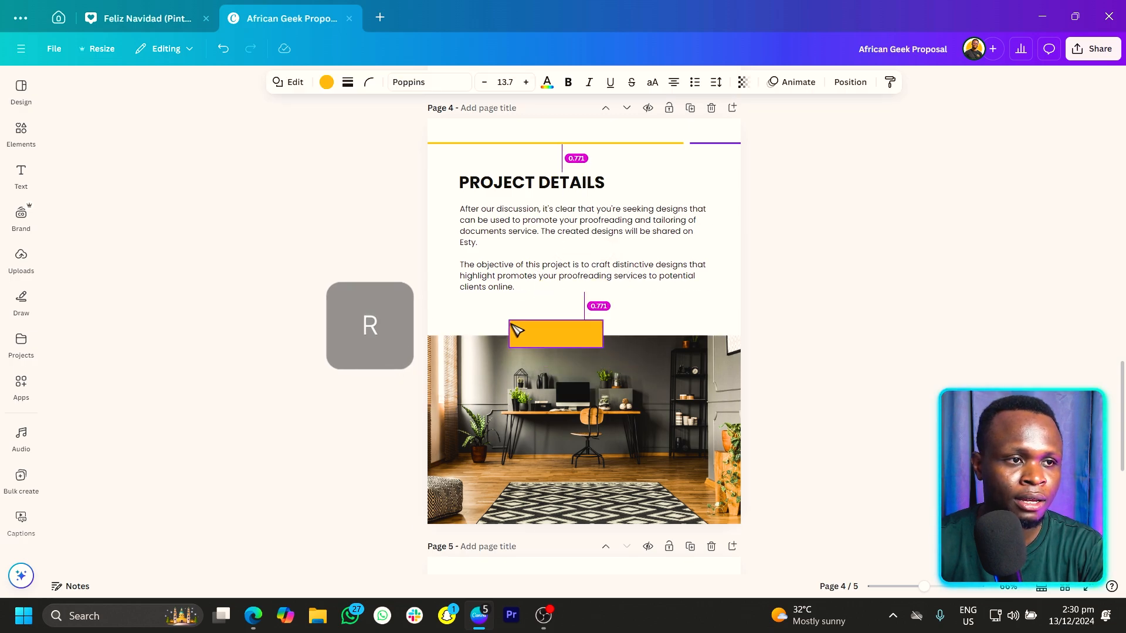
pyautogui.moveTo(553, 332); pyautogui.dragTo(506, 316)
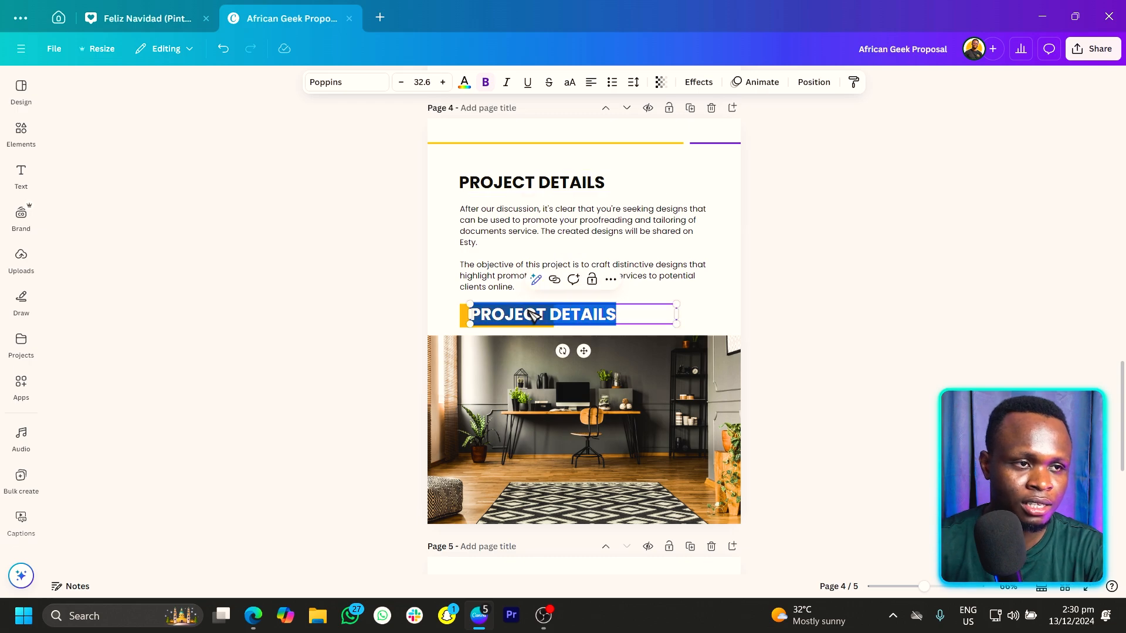
pyautogui.write('click me')
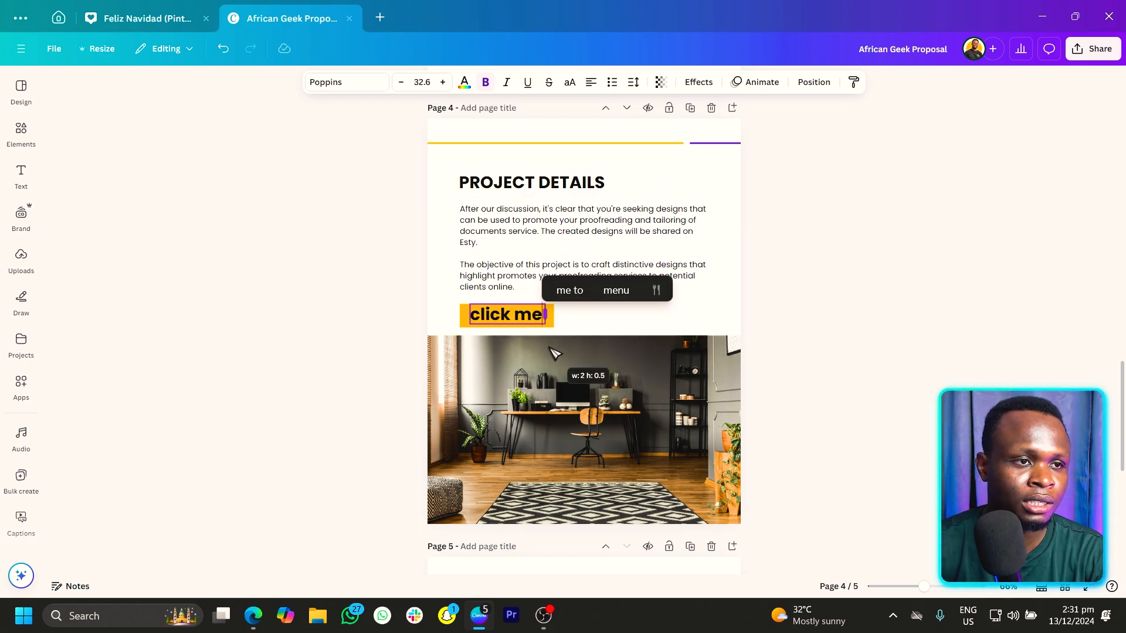
pyautogui.click(506, 314)
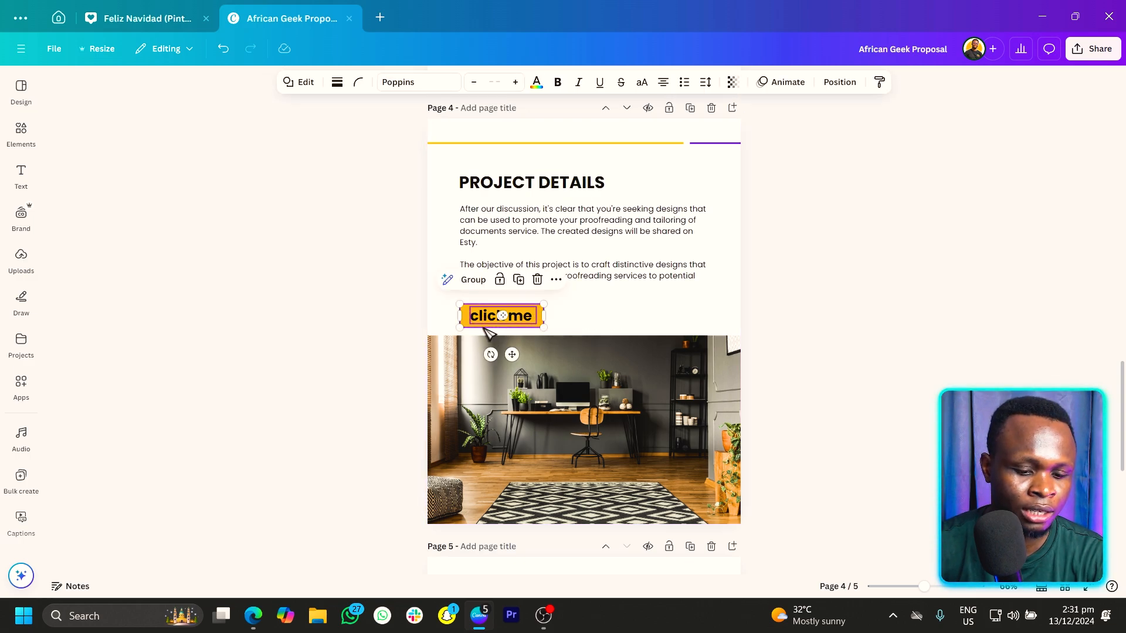
# Group the 'click me' label with the yellow bar and open the button's context menu.
pyautogui.click(584, 429)
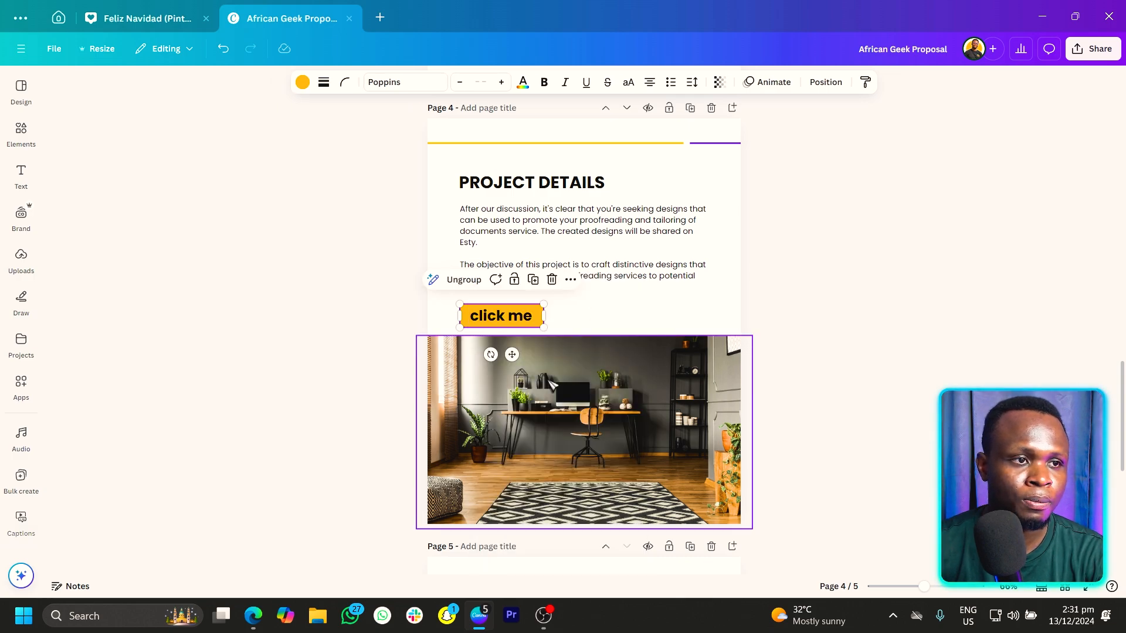
pyautogui.doubleClick(501, 316)
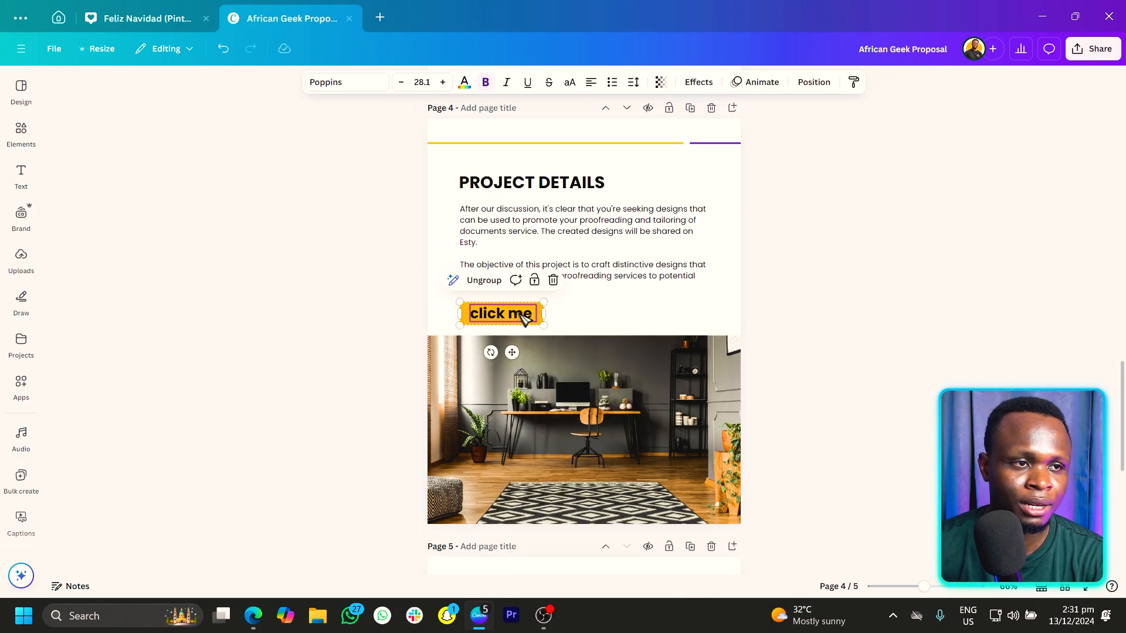
pyautogui.rightClick(500, 313)
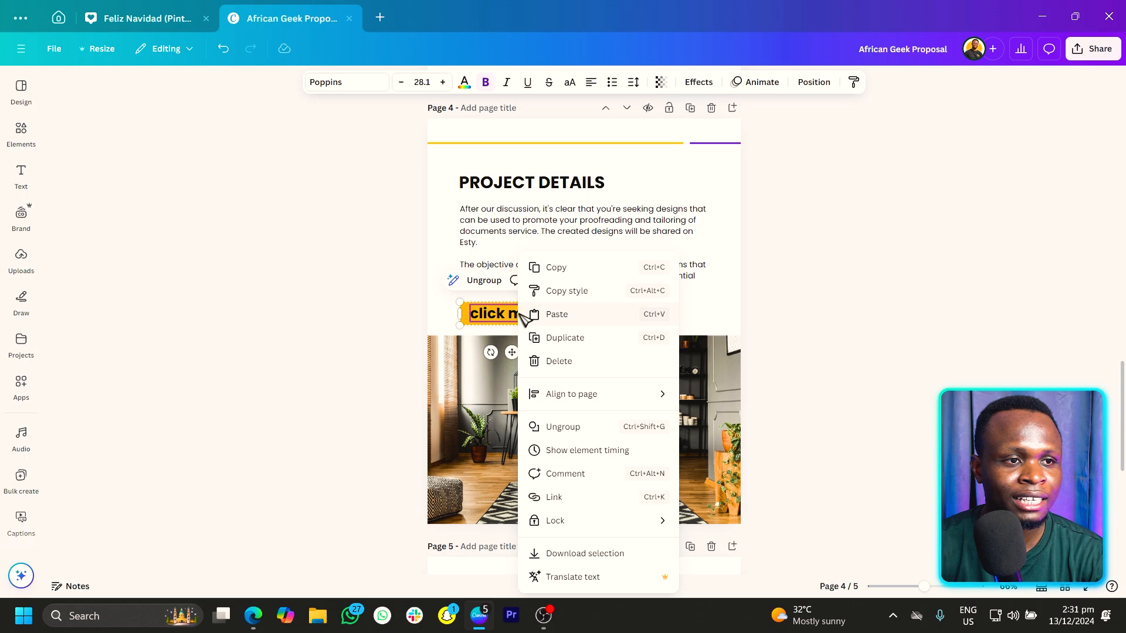
pyautogui.moveTo(600, 508)
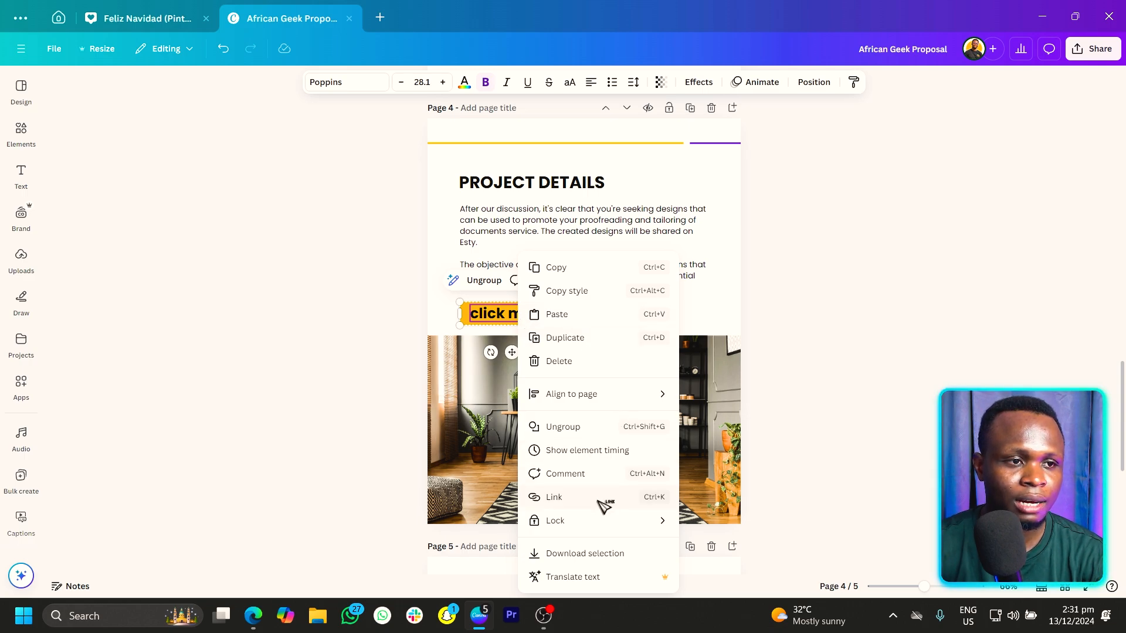
pyautogui.click(554, 497)
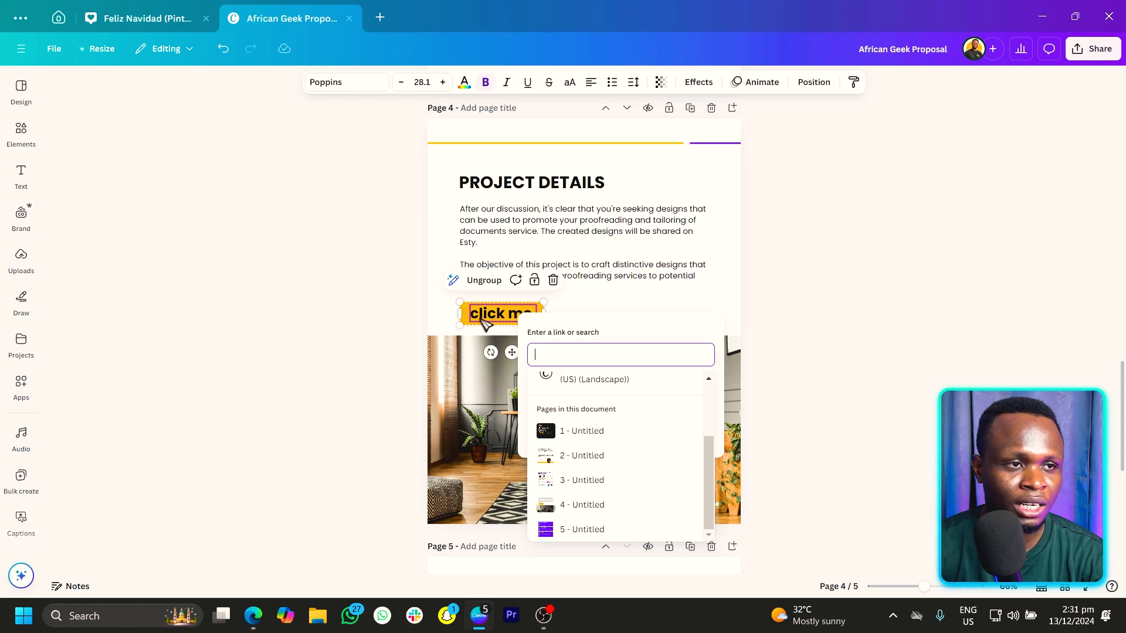
pyautogui.moveTo(574, 413)
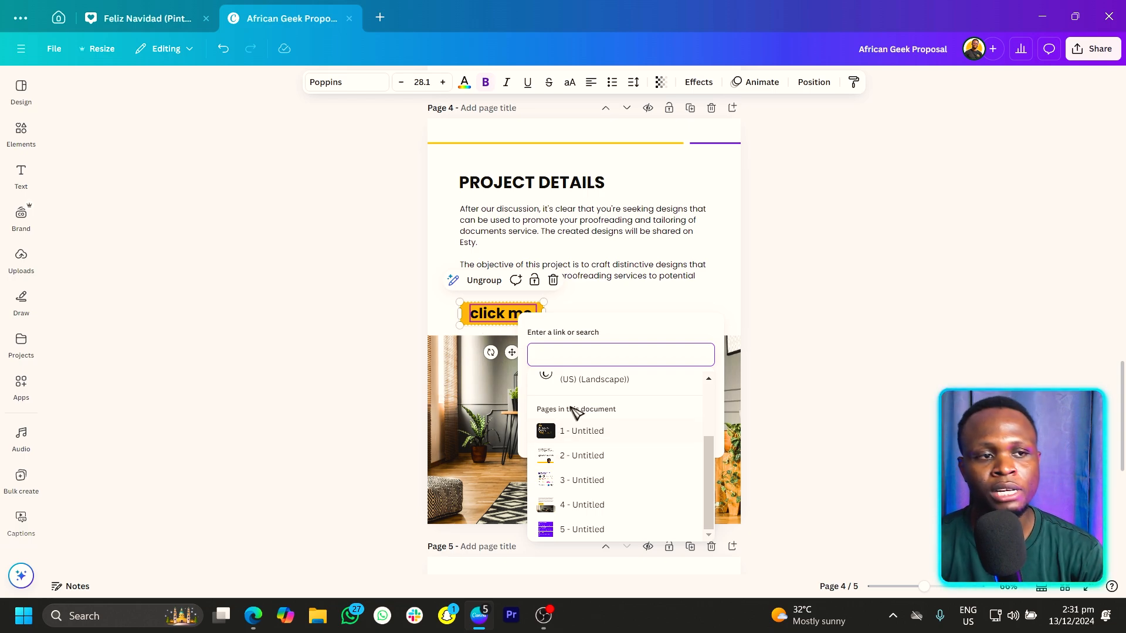
pyautogui.moveTo(591, 360)
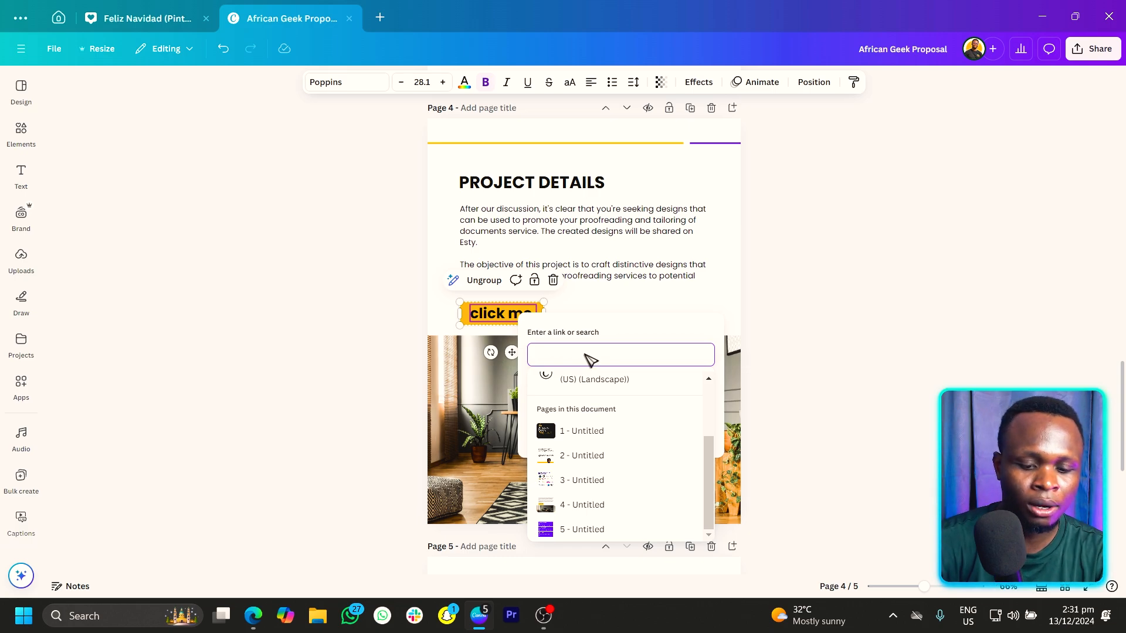
pyautogui.write('https://canva.com/p/')
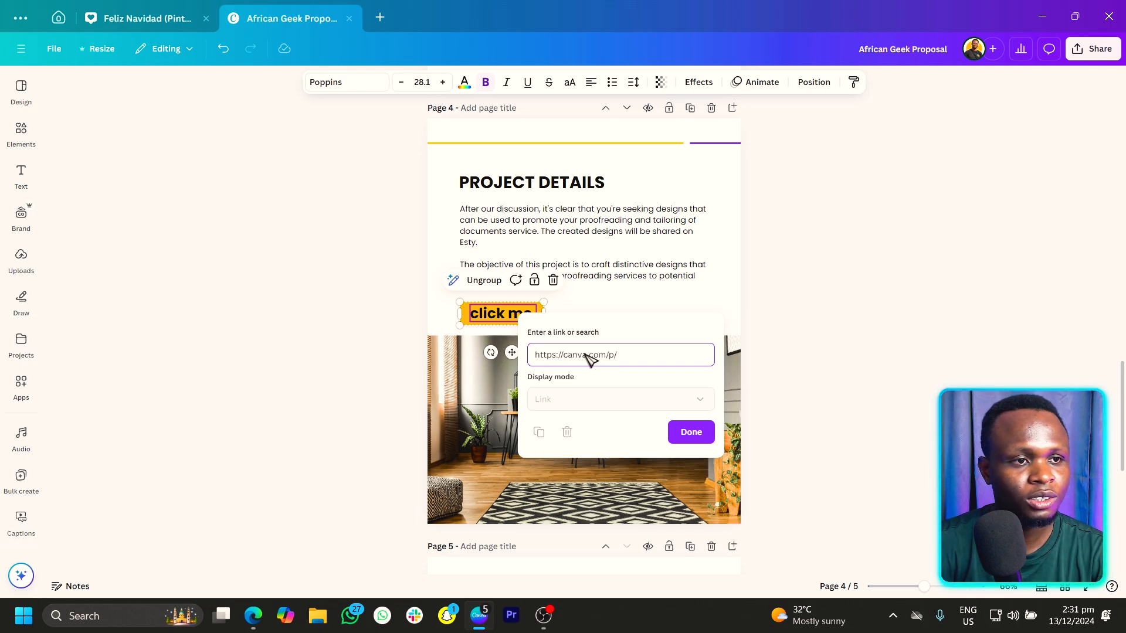
pyautogui.write('t')
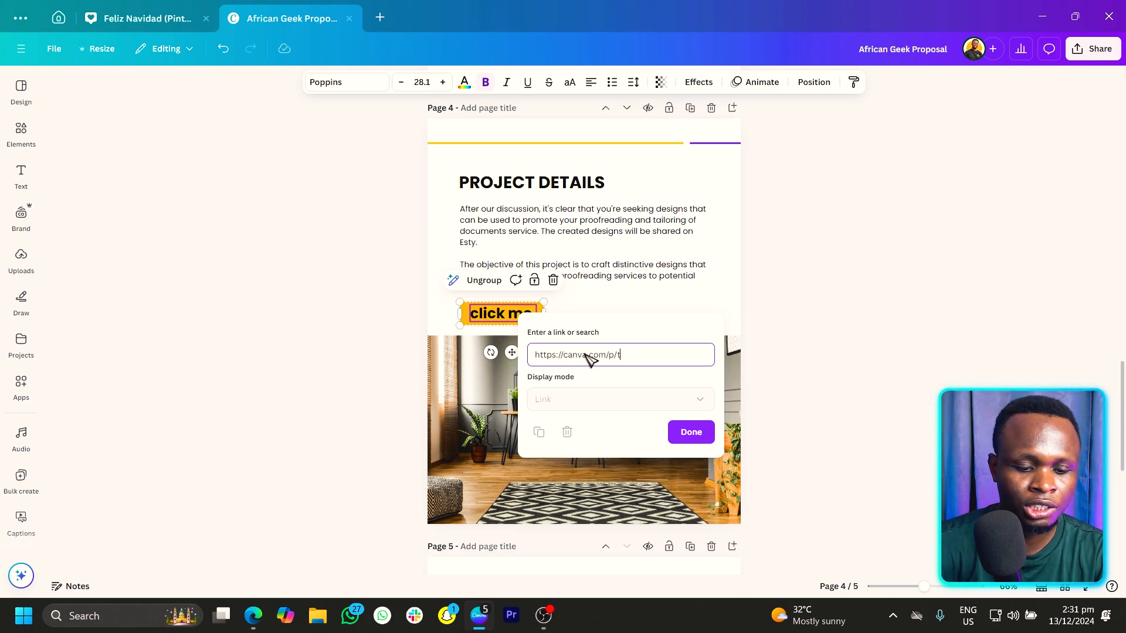
pyautogui.write('heafricangeek')
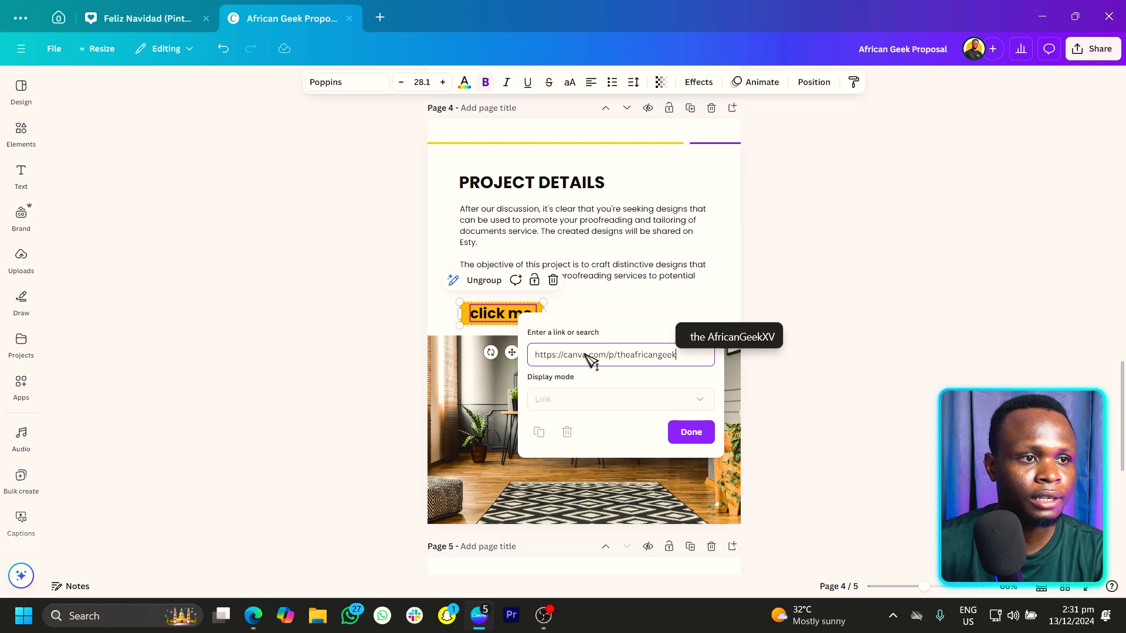
pyautogui.click(691, 432)
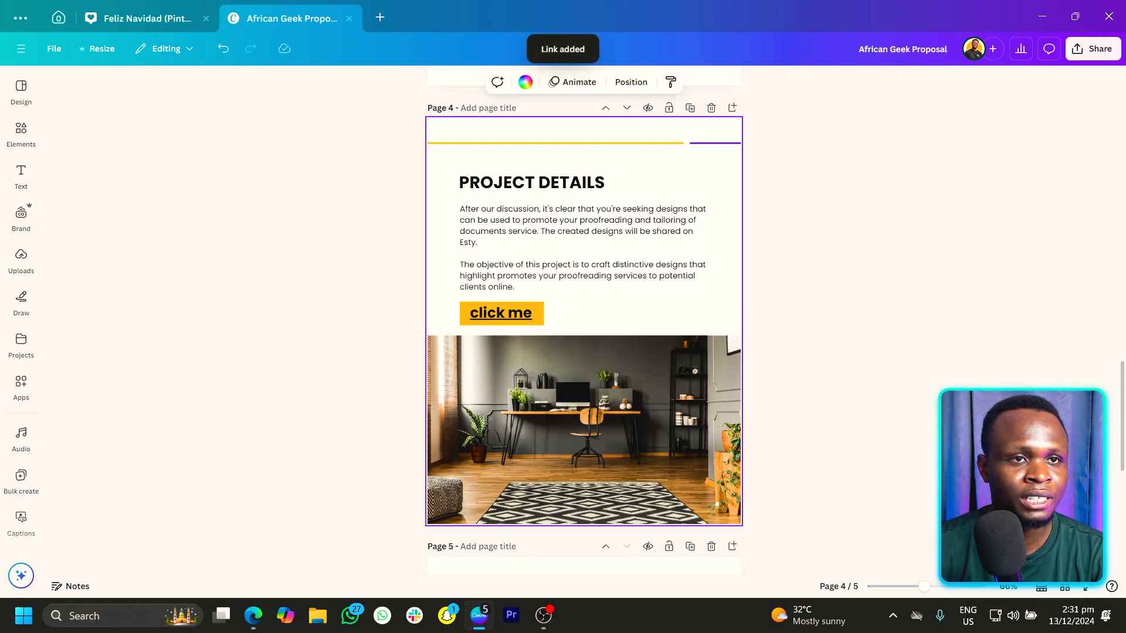
# Download the proposal as PDF Standard, then open it and test the 'click me' link.
pyautogui.click(1093, 48)
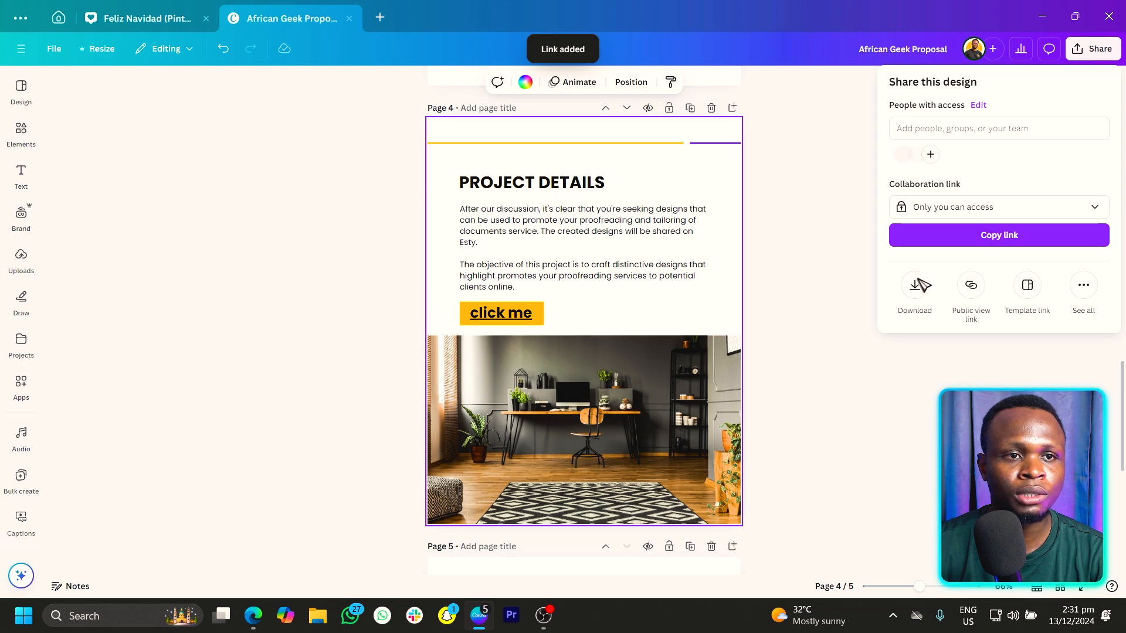
pyautogui.click(914, 285)
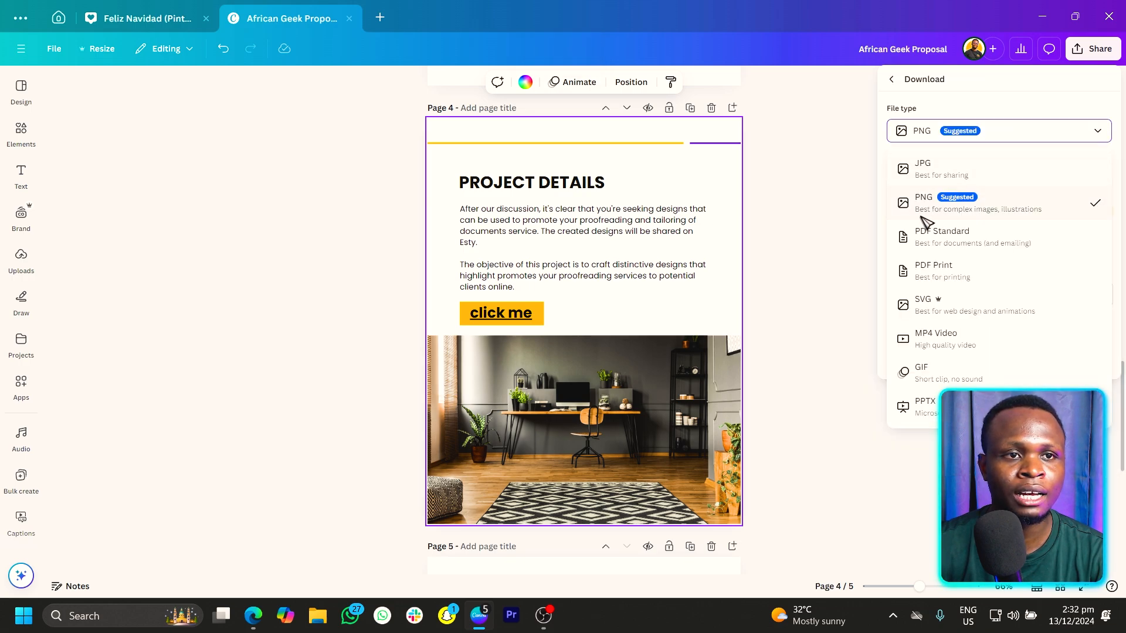
pyautogui.moveTo(994, 248)
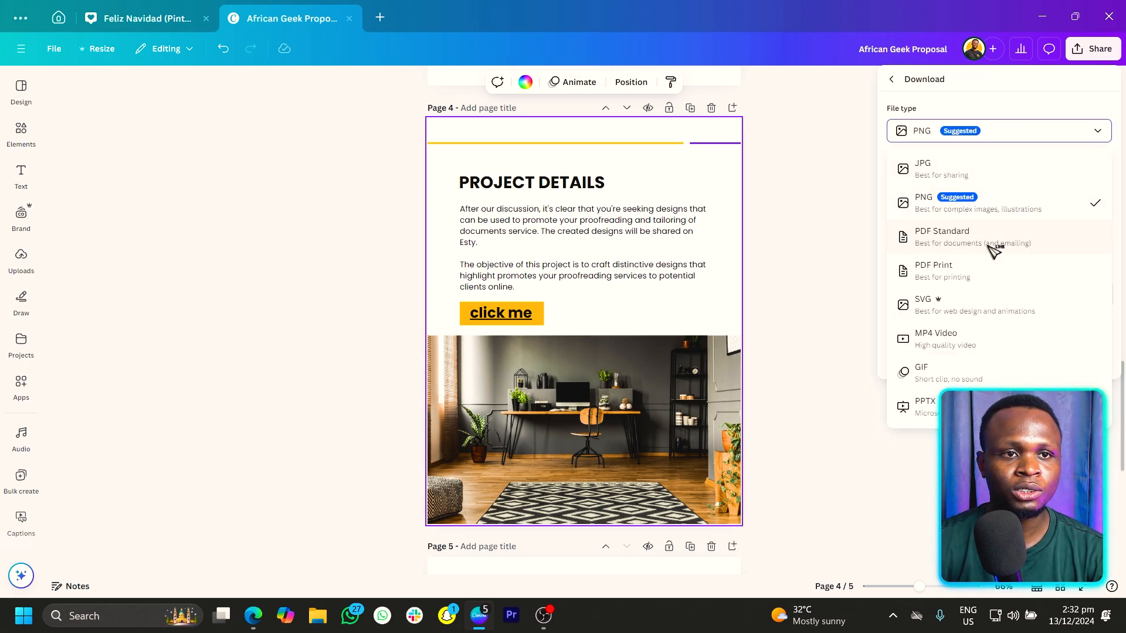
pyautogui.click(941, 235)
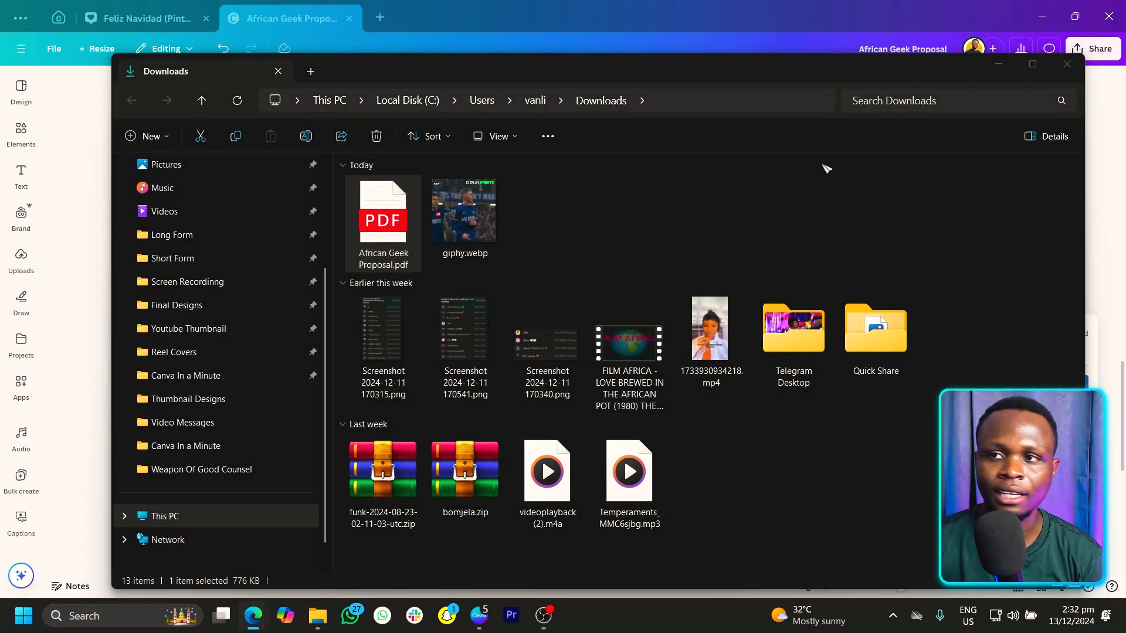
pyautogui.doubleClick(383, 210)
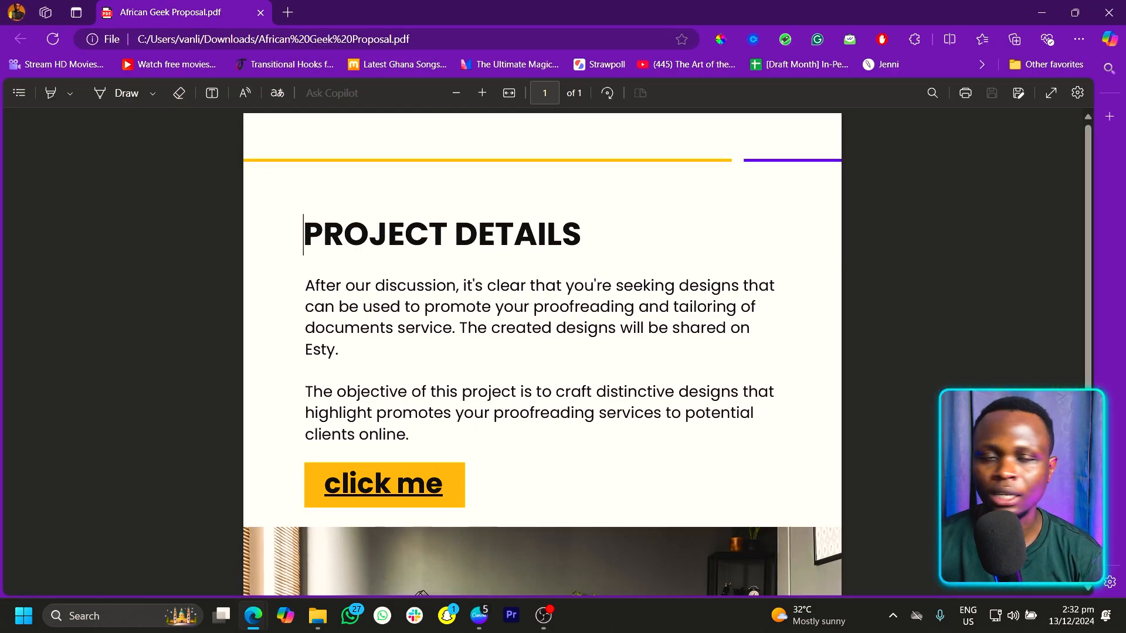
pyautogui.moveTo(404, 500)
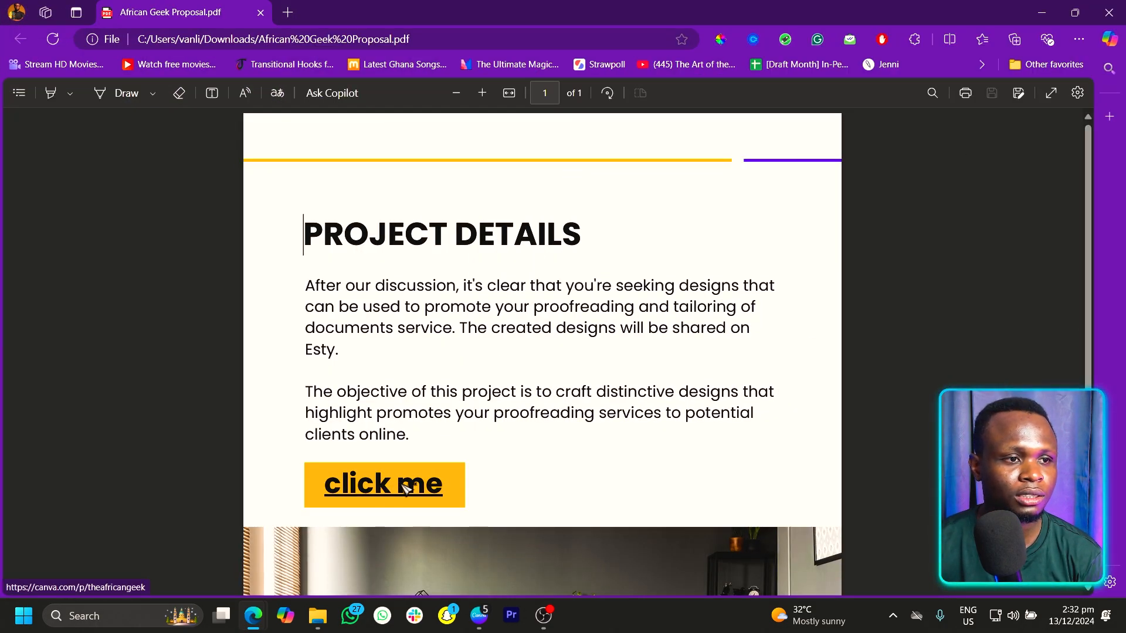
pyautogui.click(383, 485)
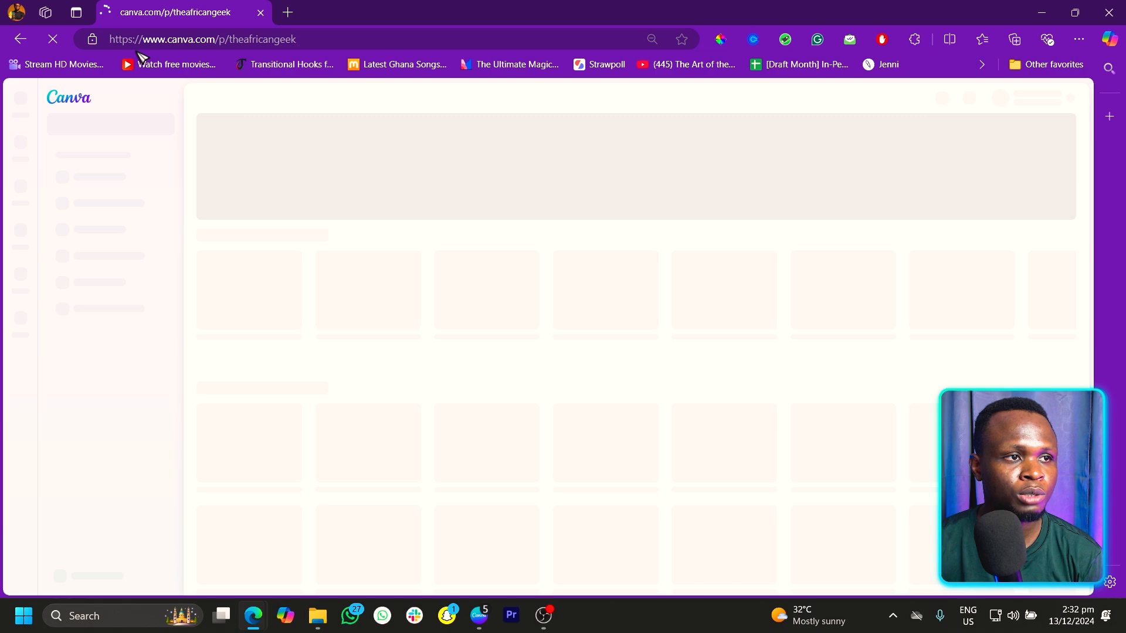
pyautogui.moveTo(391, 111)
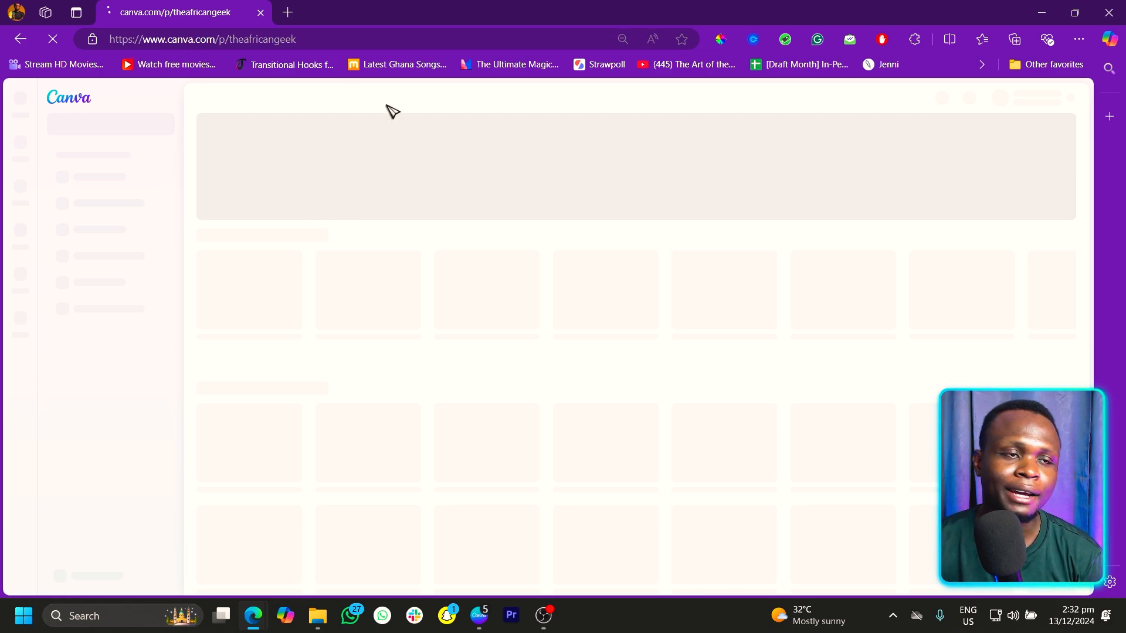